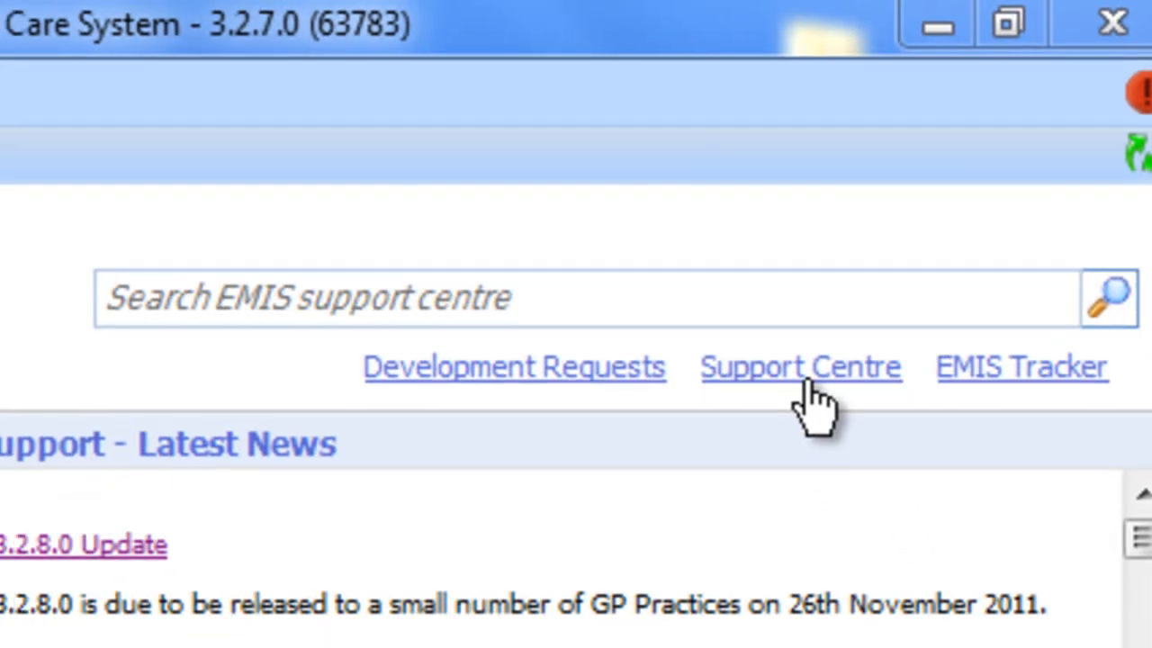
Follow the Support Centre link so the portal's news homepage loads in the browser
left_click(802, 367)
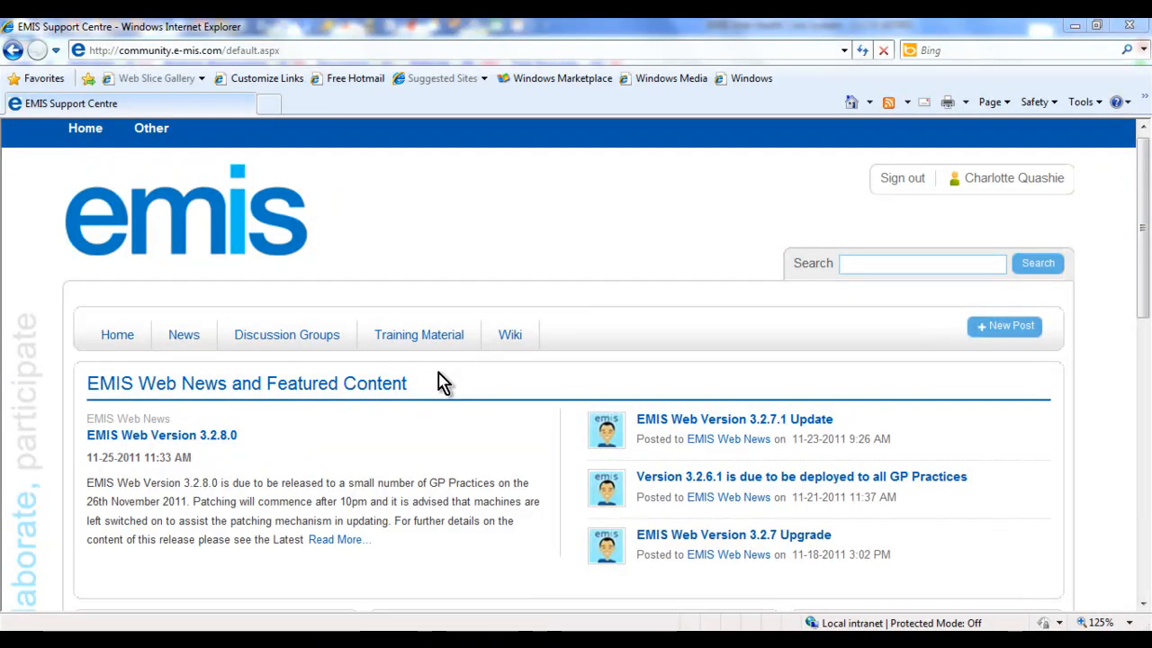
mouse_move(435, 379)
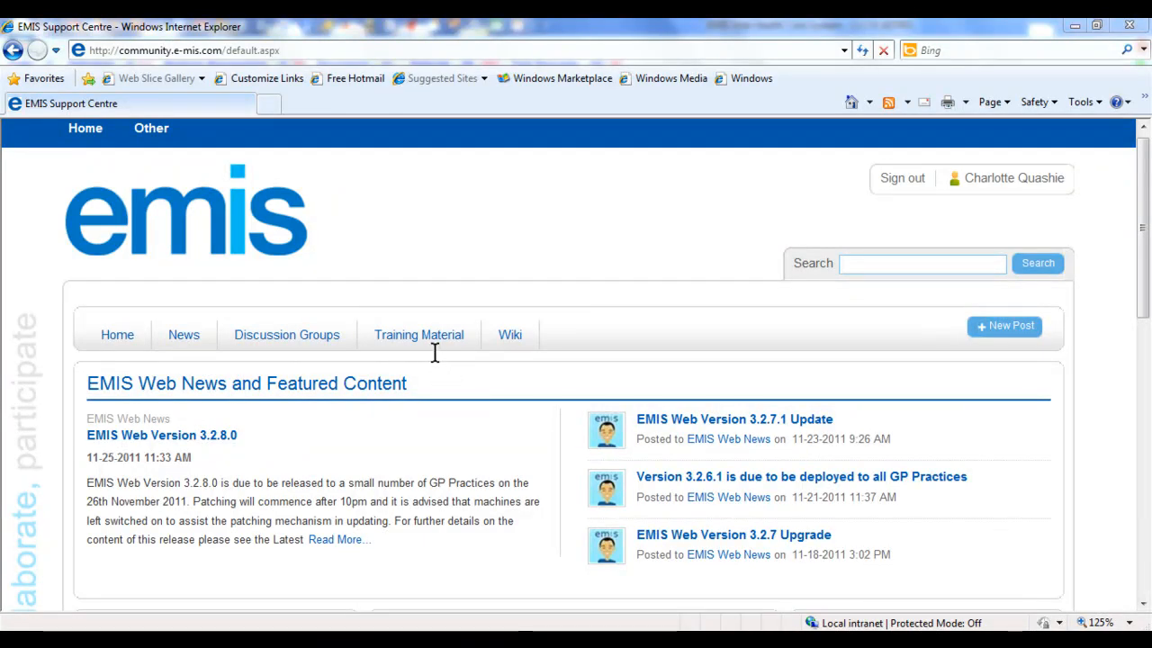
Browse Training Material into the Interactive Training gallery and view EL069 Configuring Medication
left_click(418, 335)
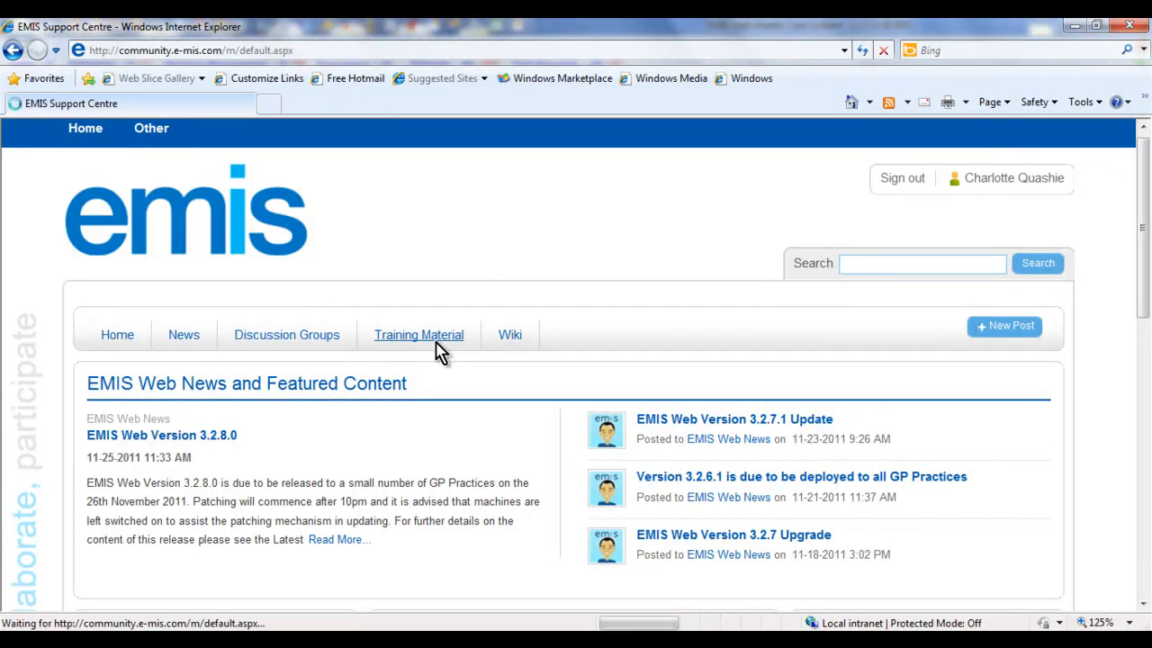
left_click(418, 335)
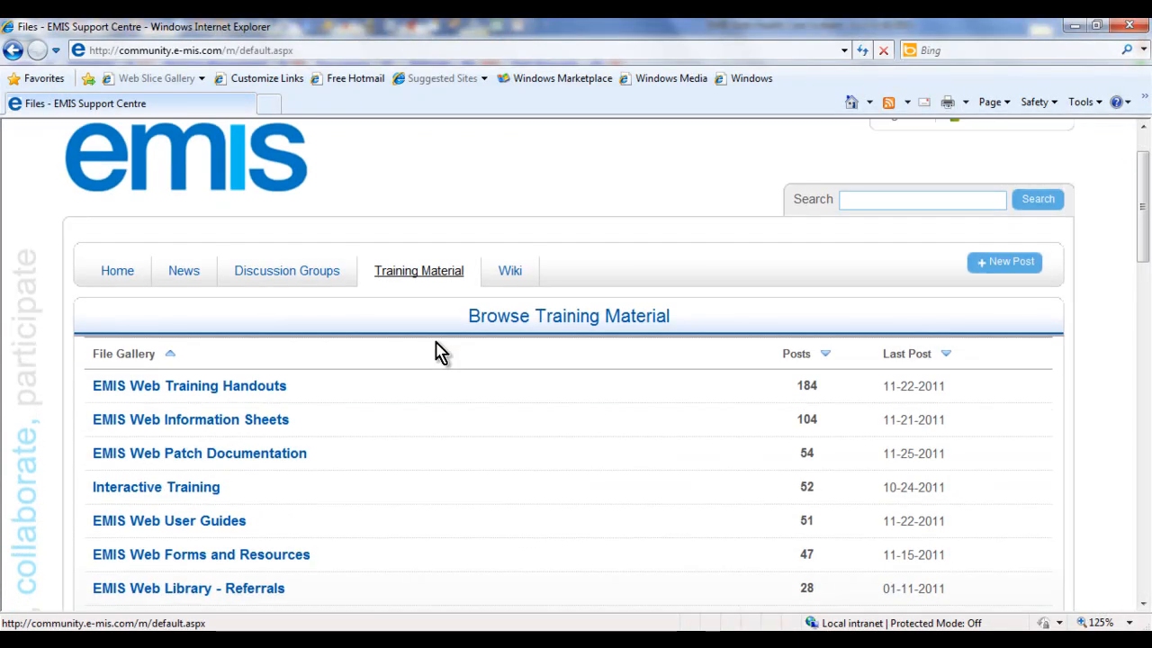
scroll("down", 3)
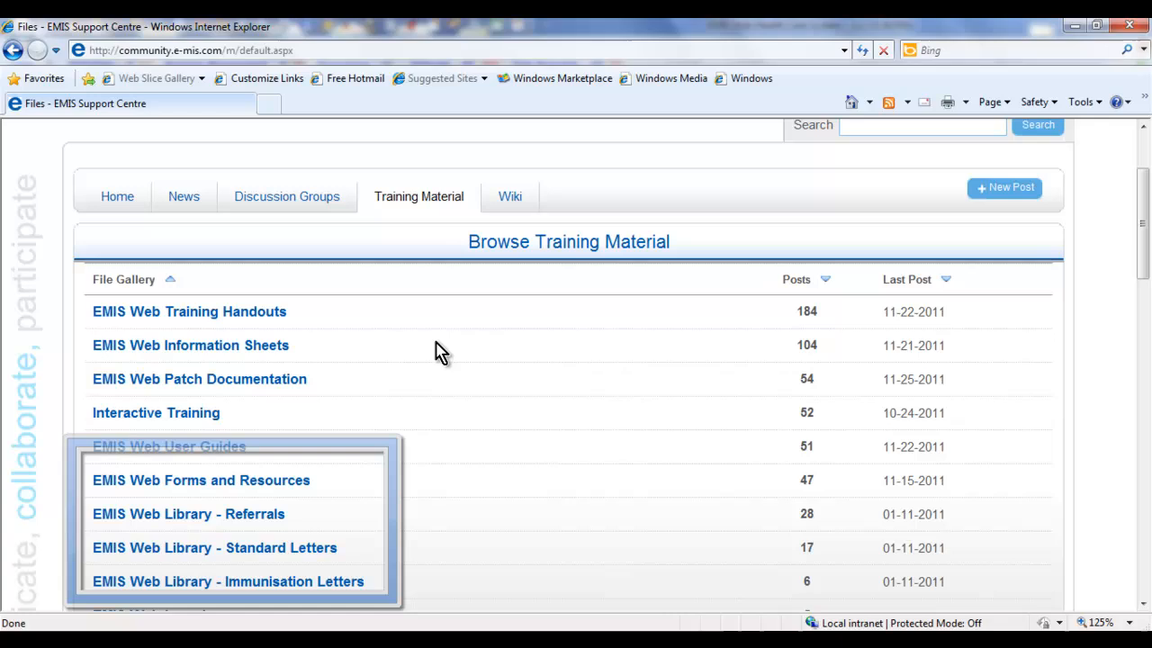
left_click(155, 413)
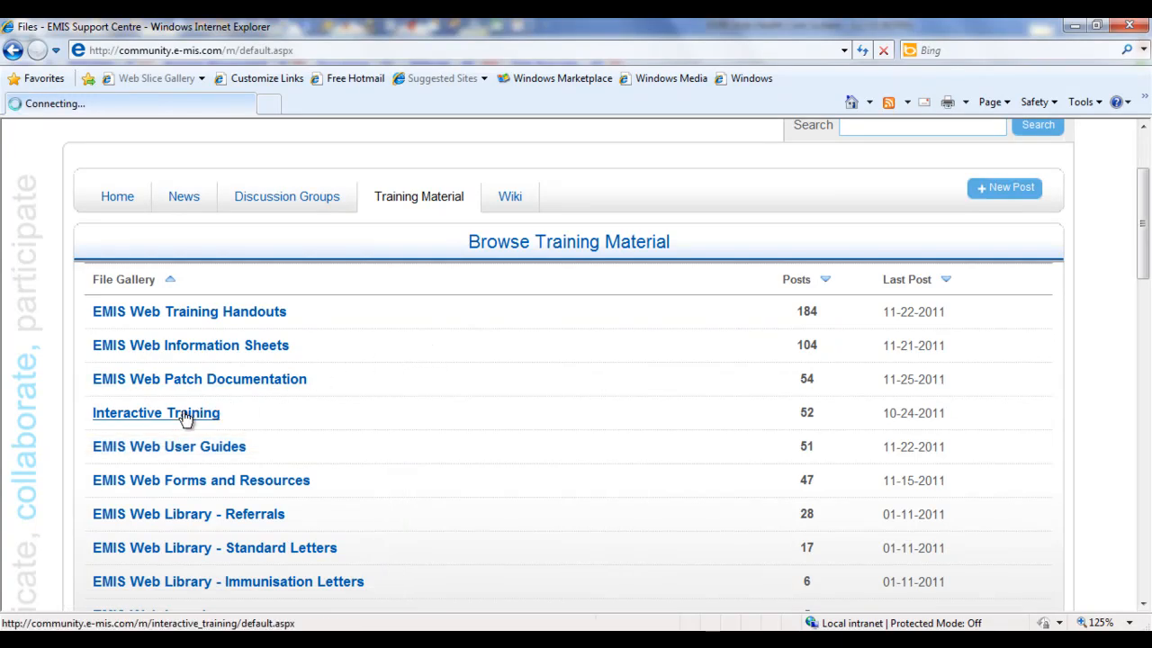
left_click(155, 413)
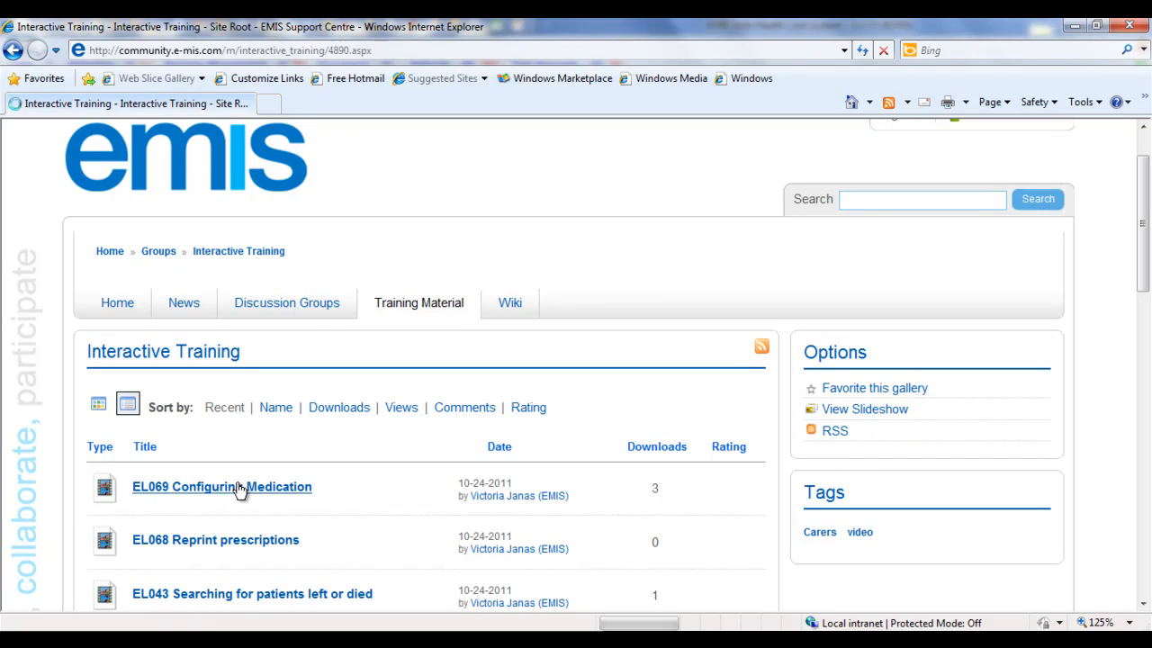
left_click(224, 486)
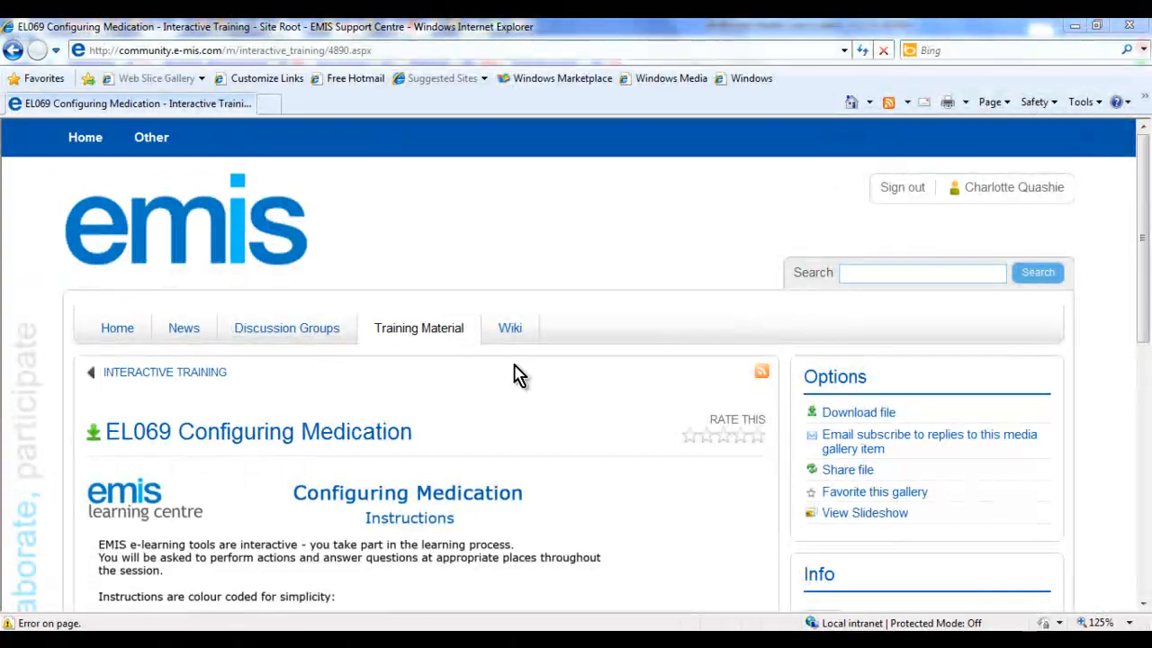
Browse the wiki's Knowledge Base, Documents KB, to the 'This document is password-protected' article
left_click(510, 327)
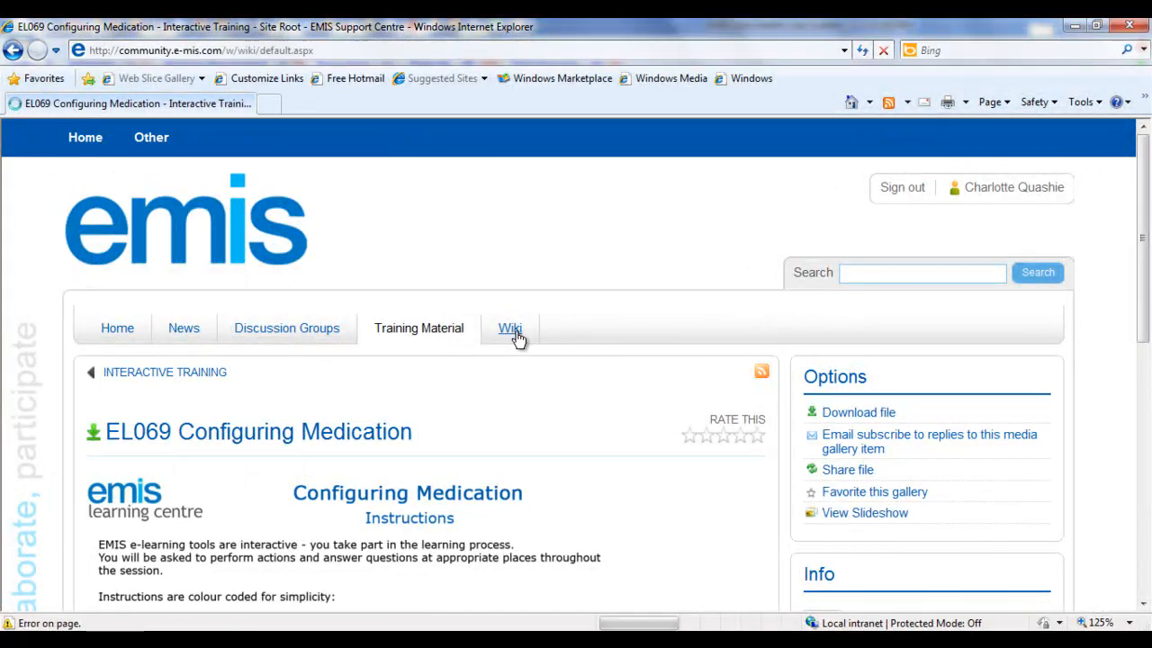
left_click(509, 328)
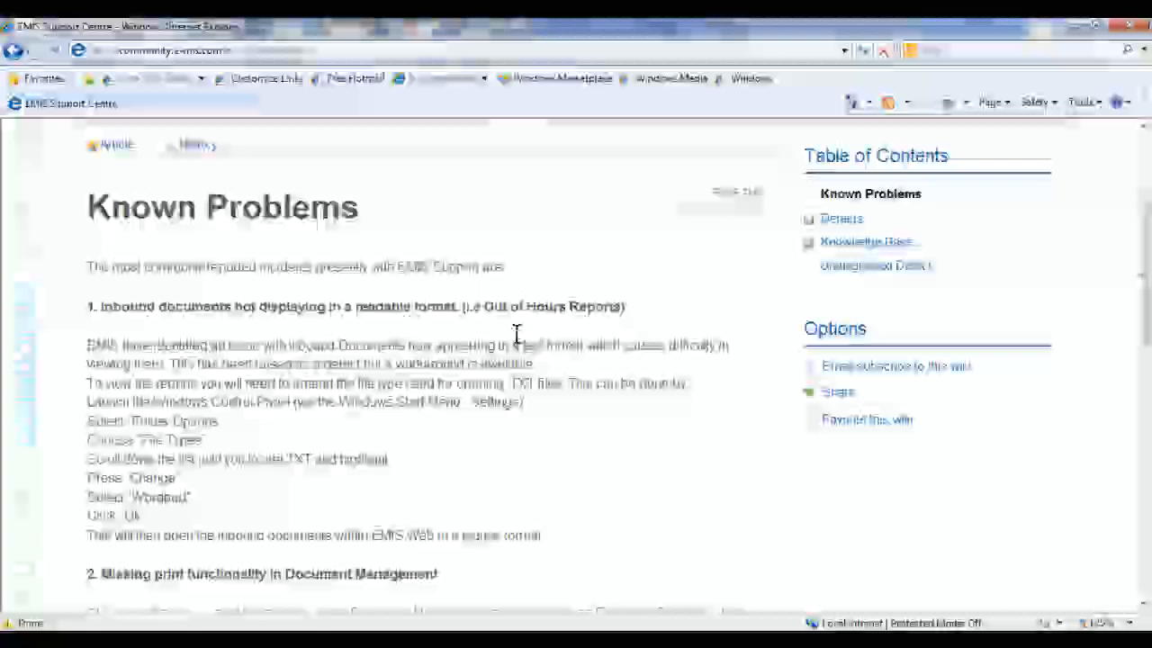
scroll("down", 3)
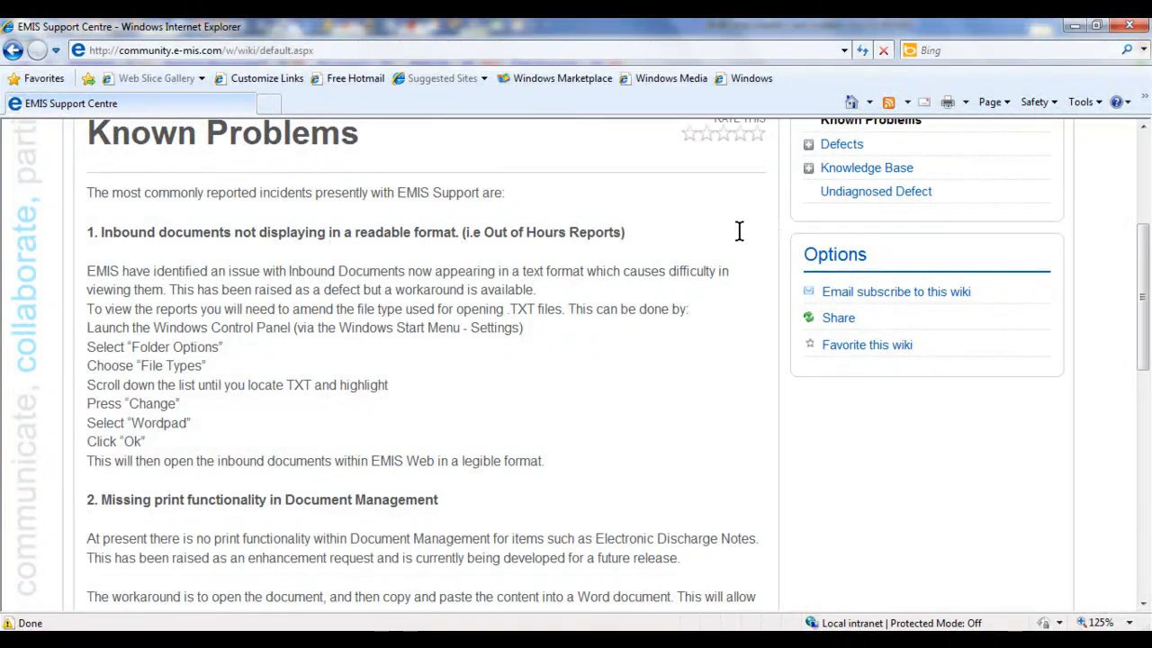
left_click(866, 168)
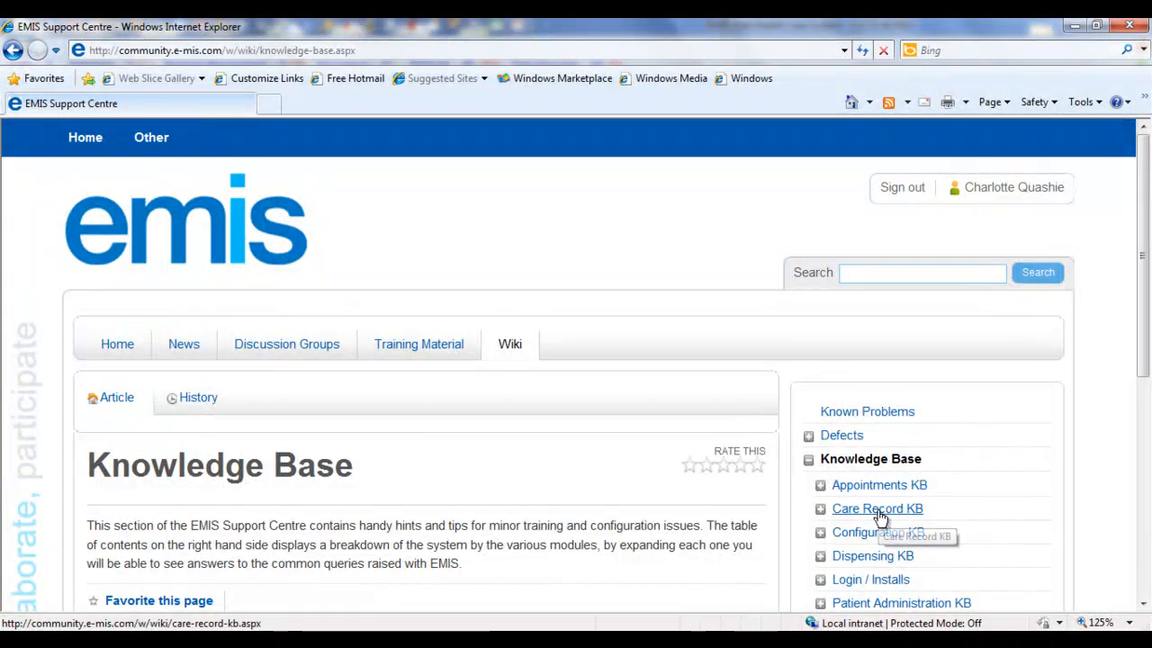
left_click(877, 507)
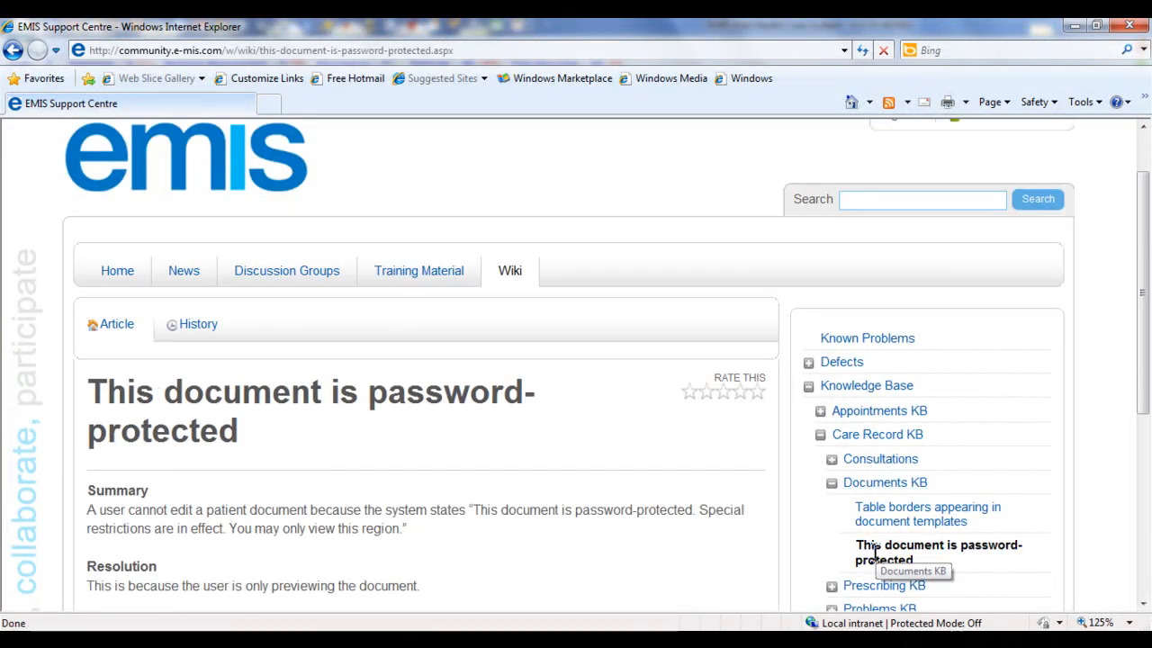
scroll("down", 3)
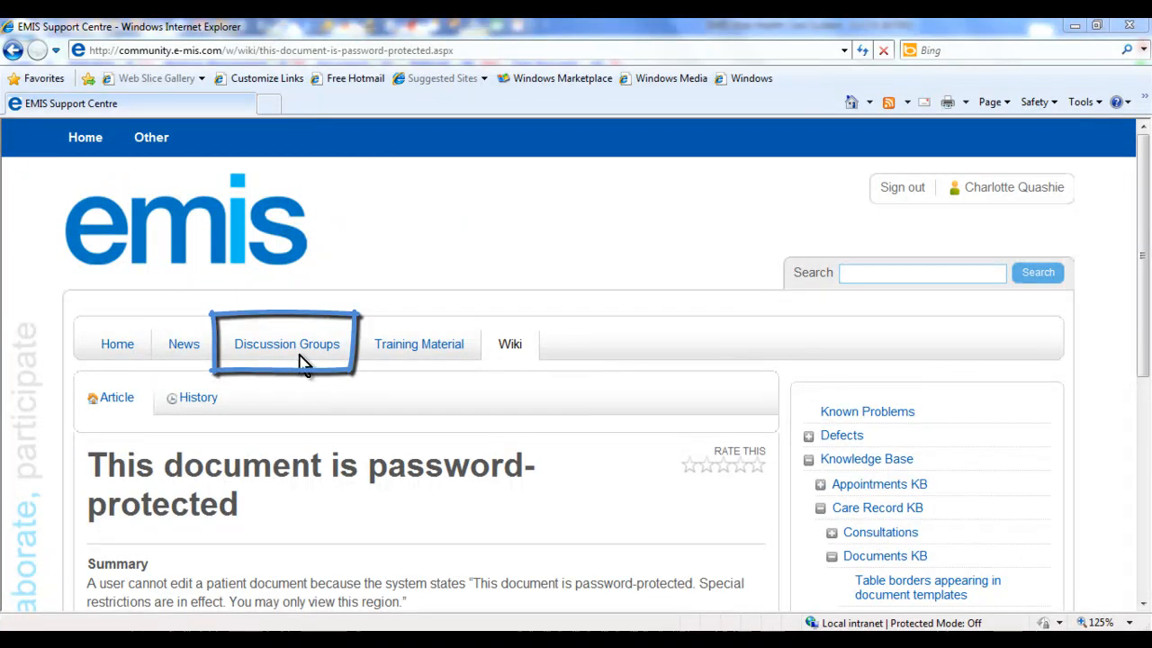
Browse the Discussion Groups thread list and read the 'Choose and book' topic
left_click(287, 344)
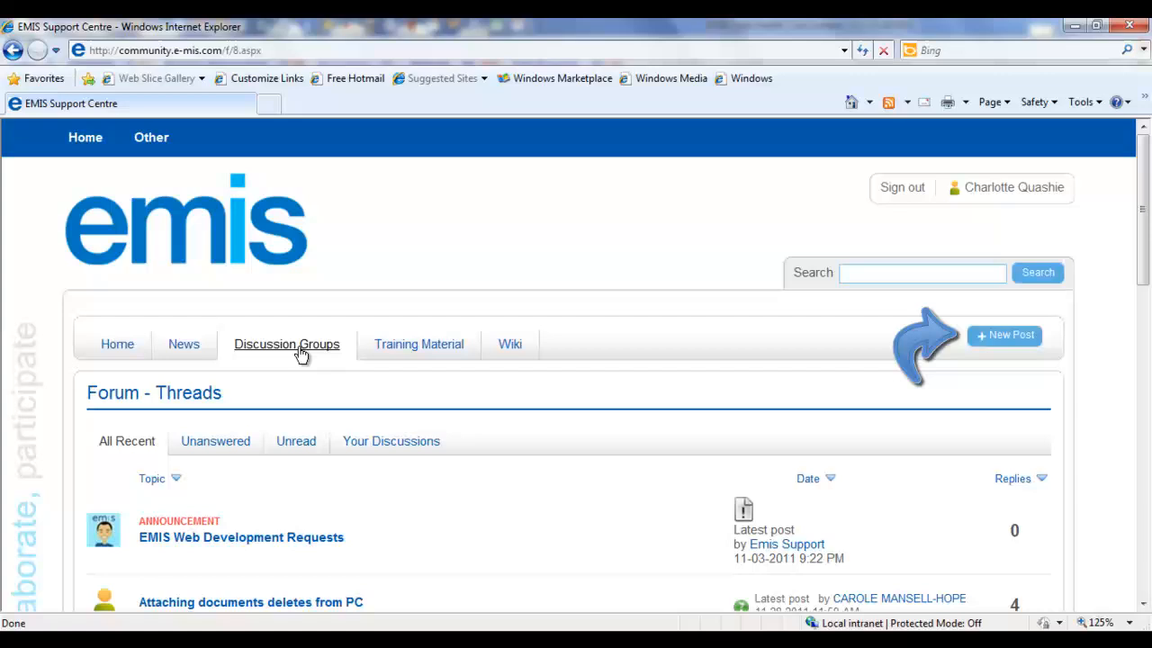
scroll("down", 3)
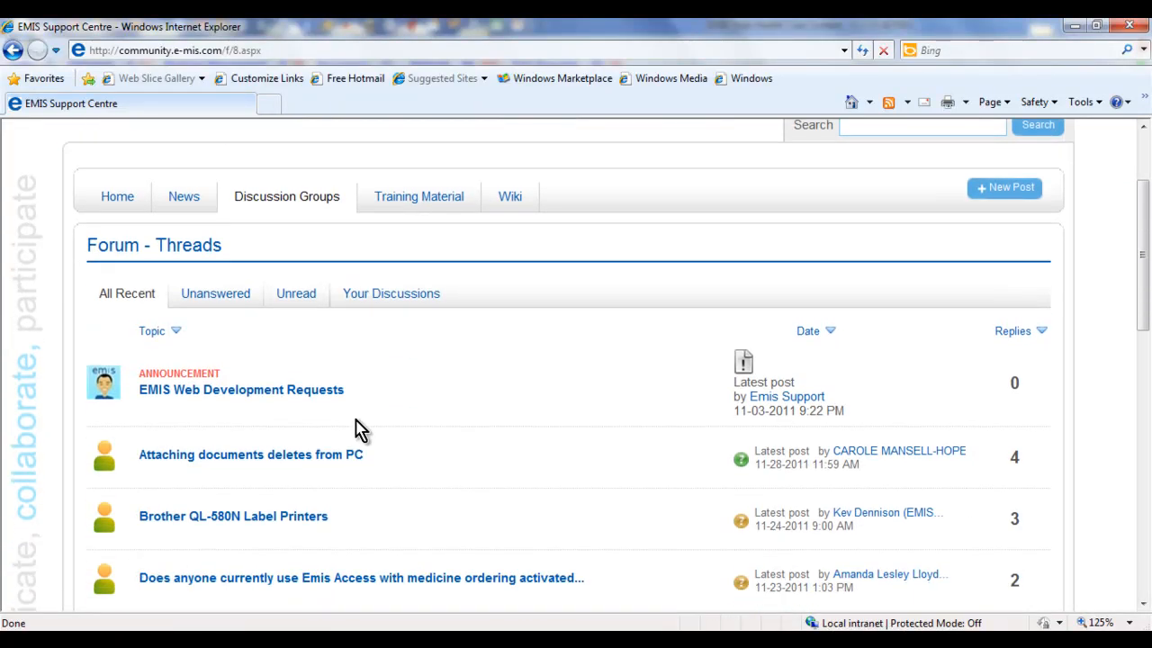
scroll("down", 3)
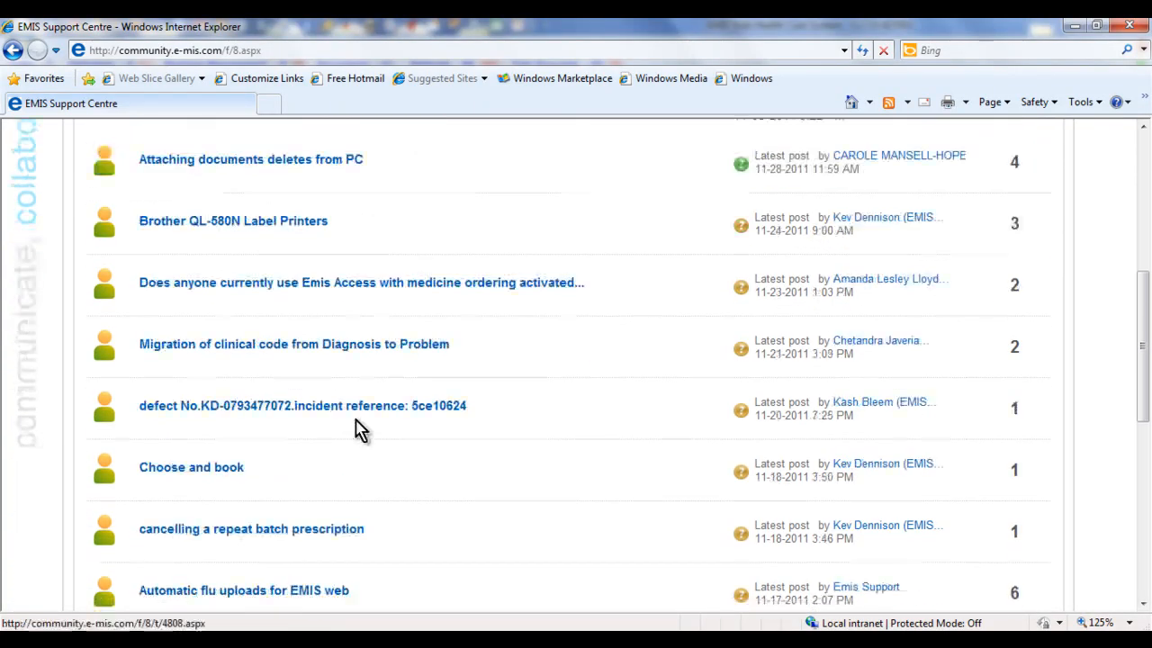
left_click(191, 468)
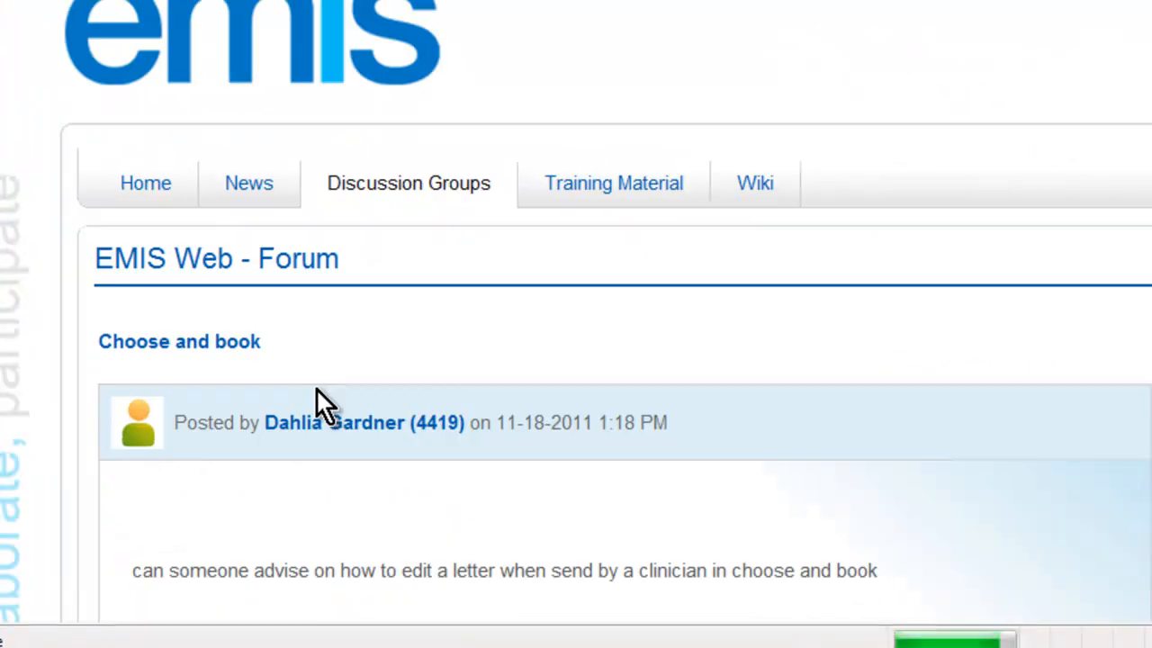
scroll("down", 3)
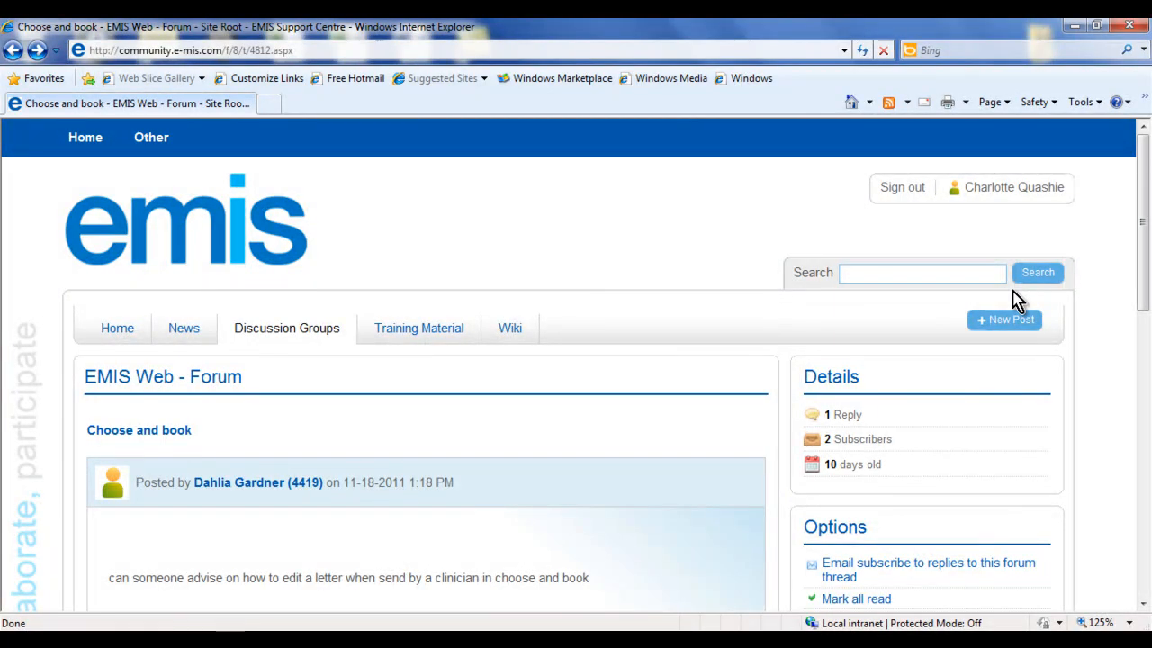
Run a site search for 'medication' and look through the file and wiki results
type("medication")
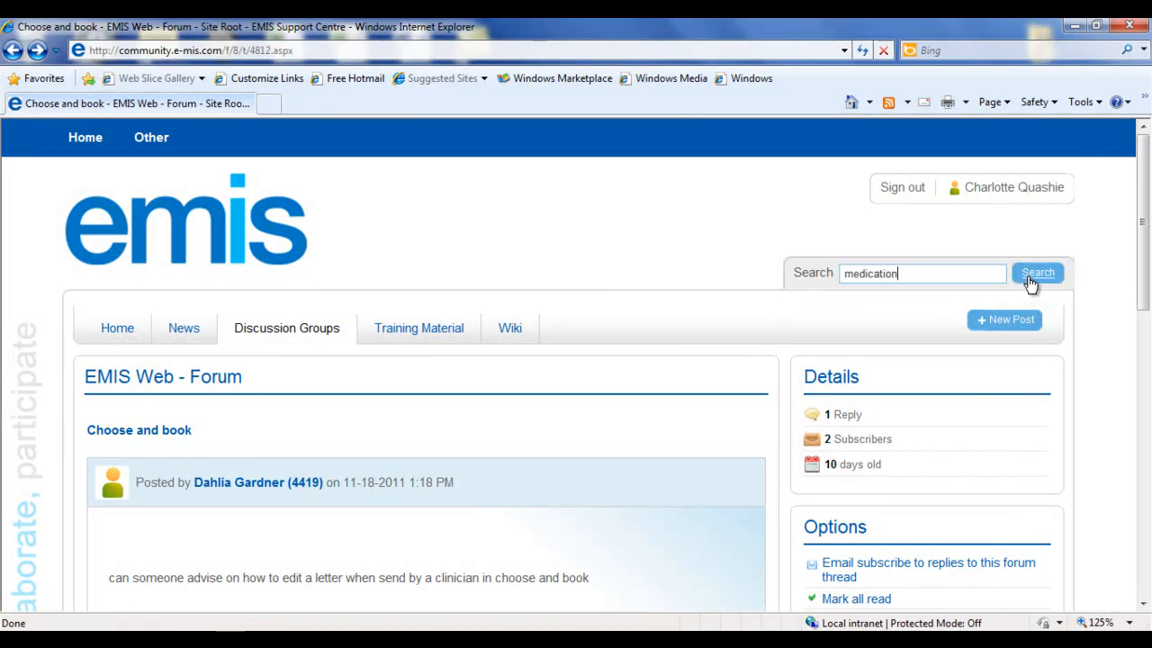
left_click(1037, 272)
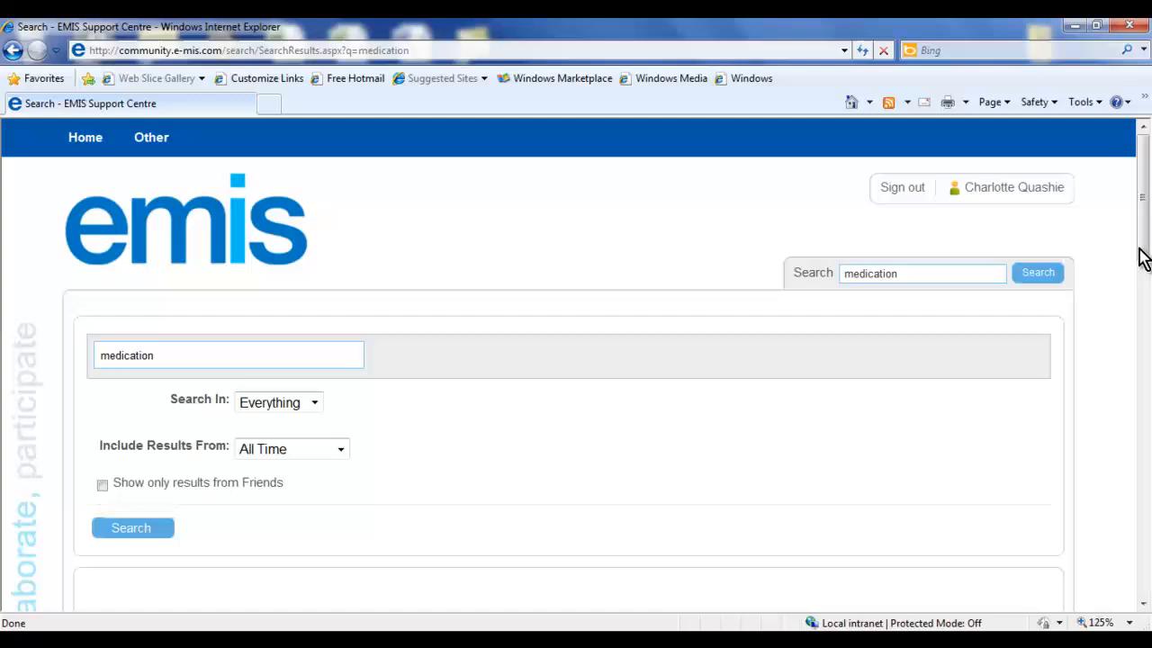
scroll("down", 3)
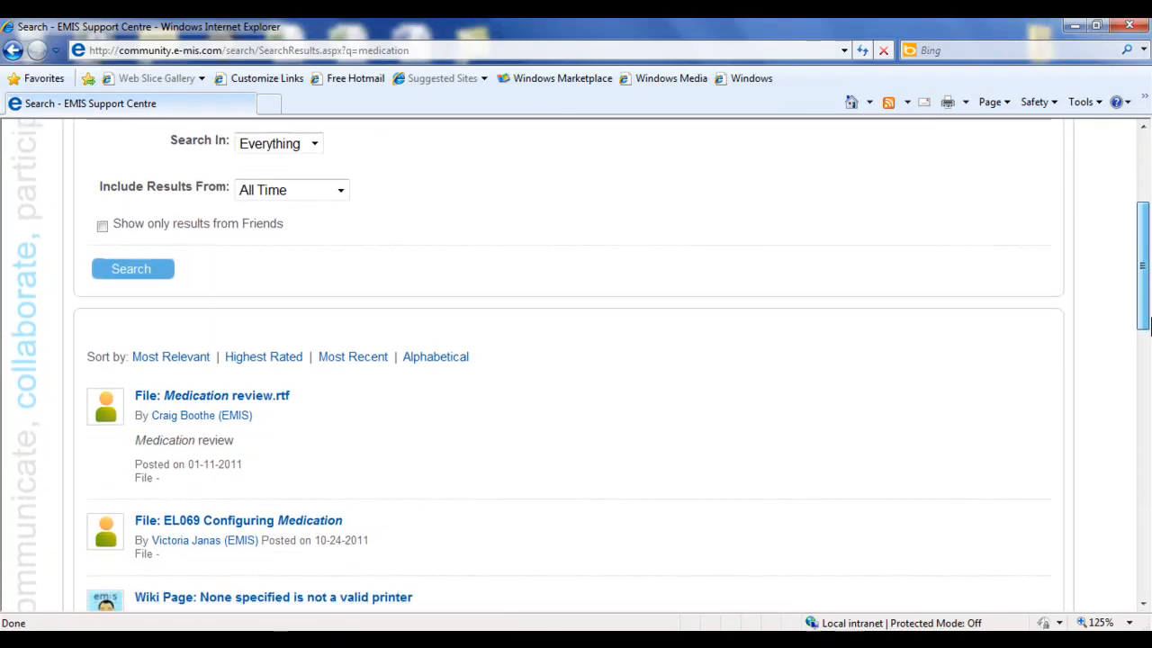
scroll("down", 3)
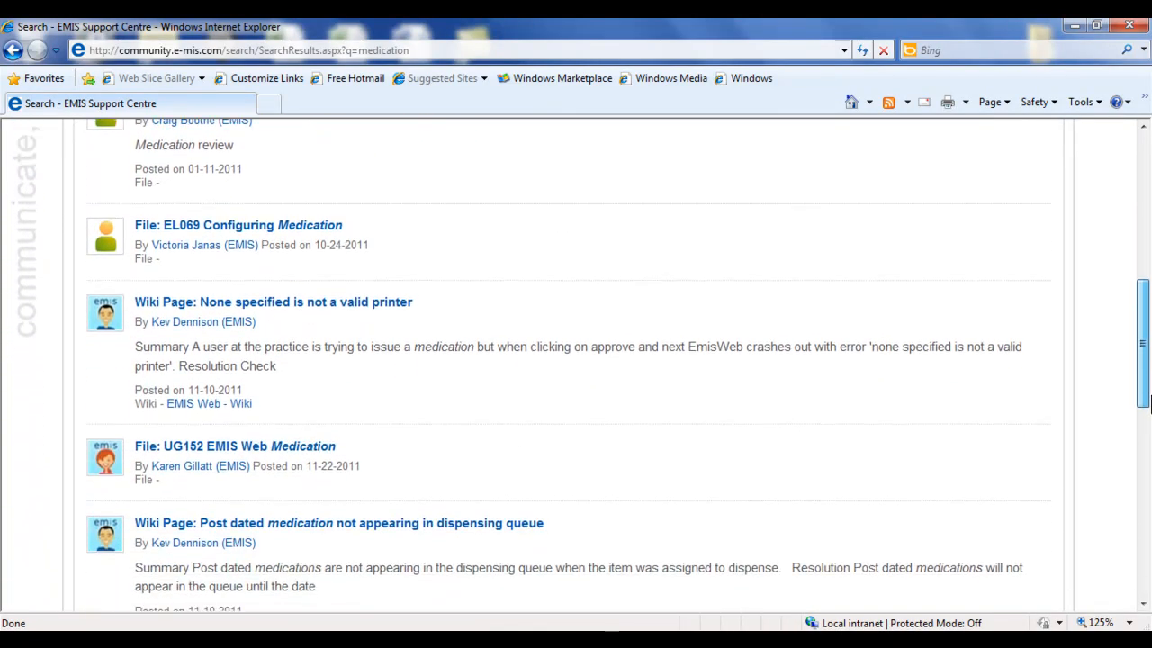
scroll("down", 3)
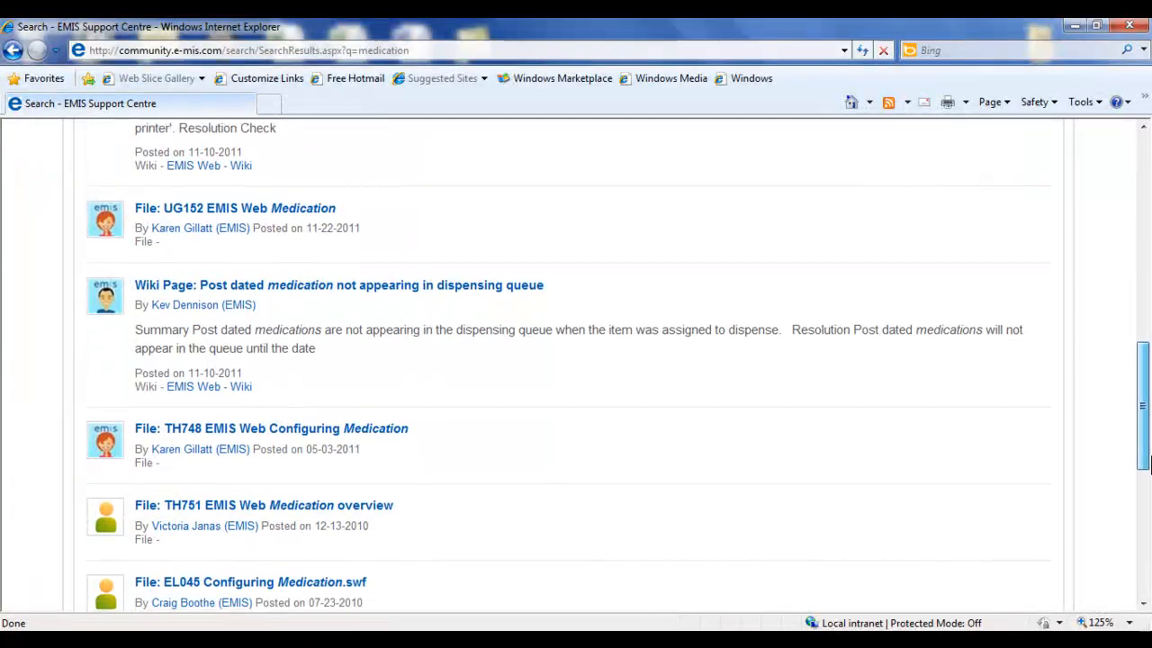
scroll("down", 3)
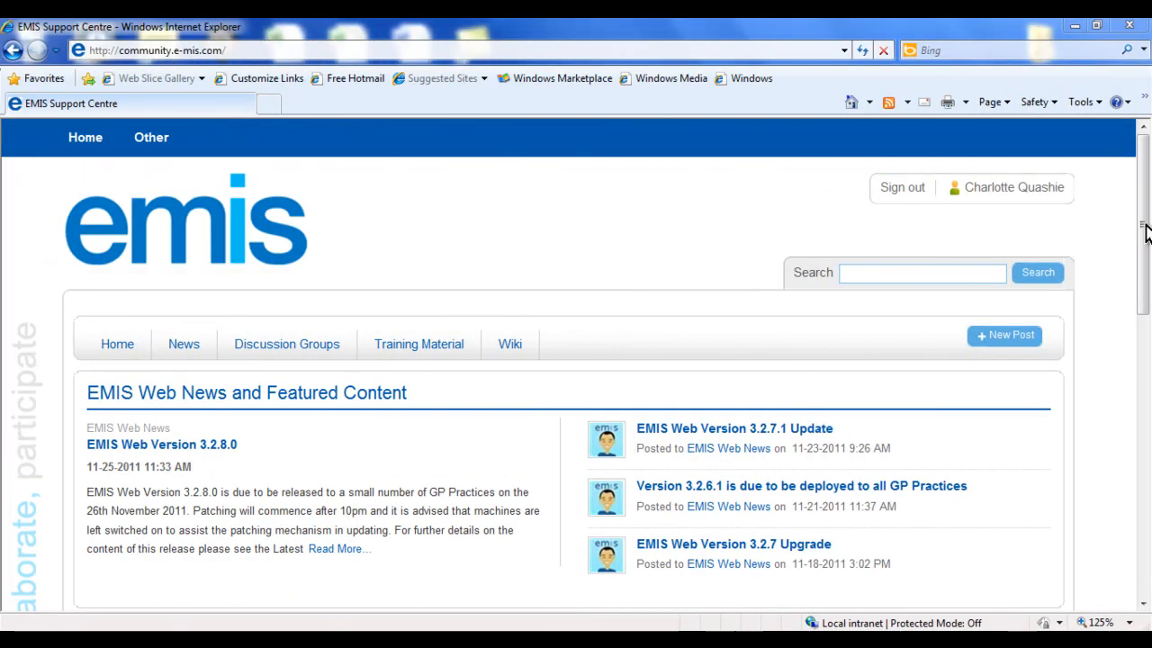
scroll("down", 3)
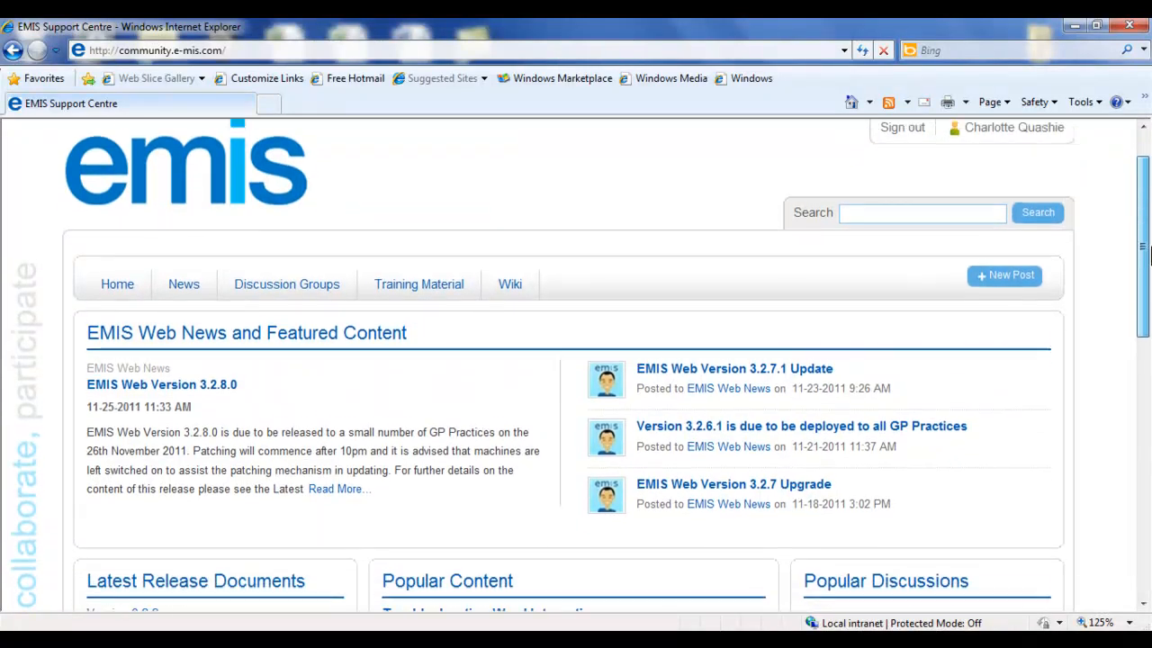
scroll("down", 3)
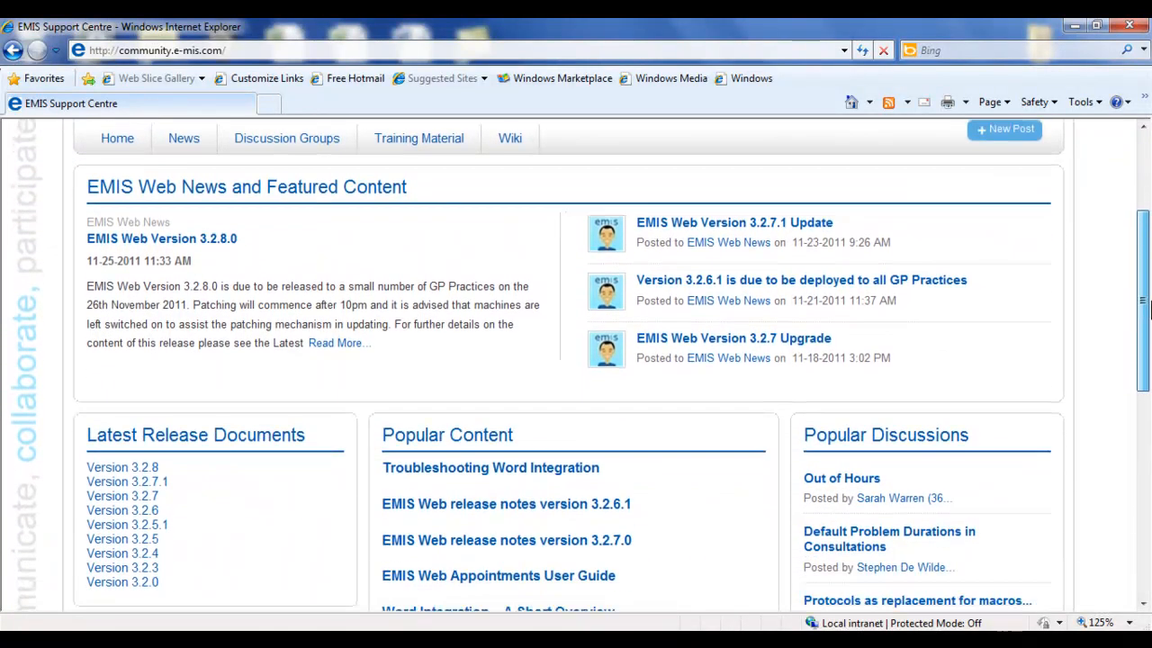
scroll("down", 3)
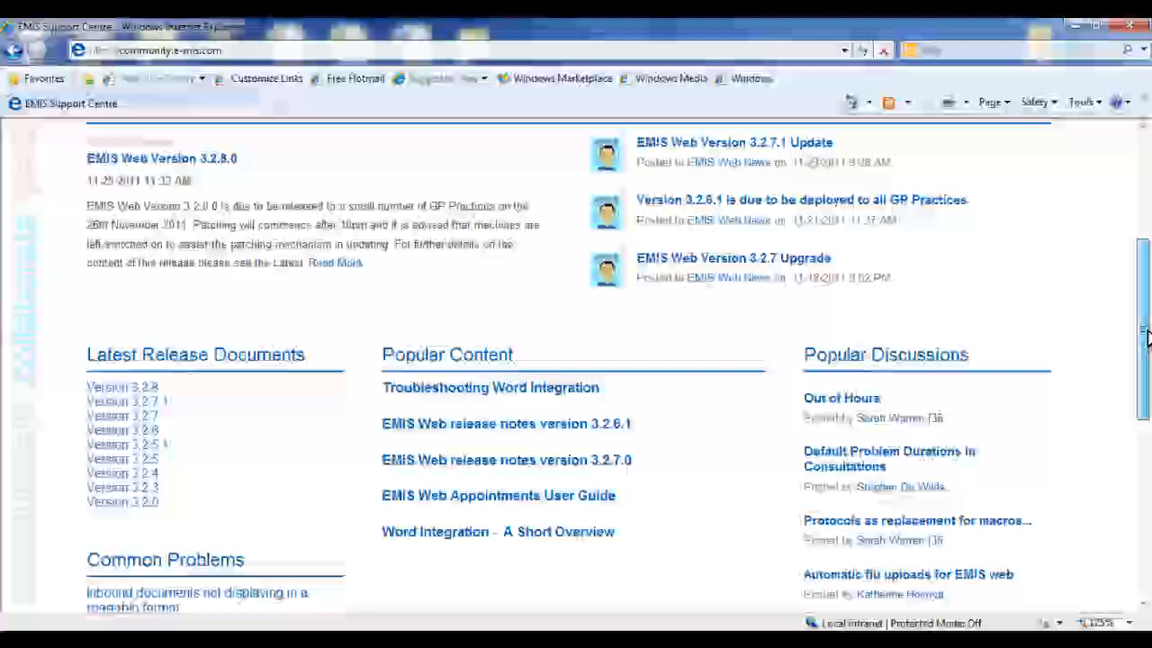
scroll("down", 3)
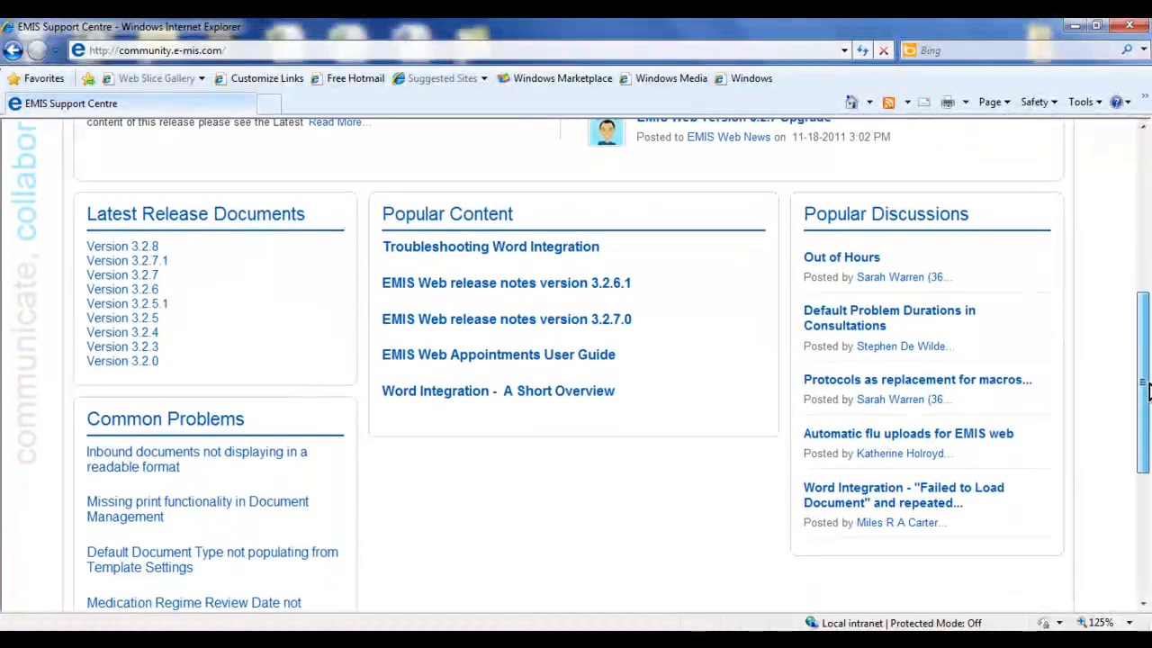
scroll("down", 3)
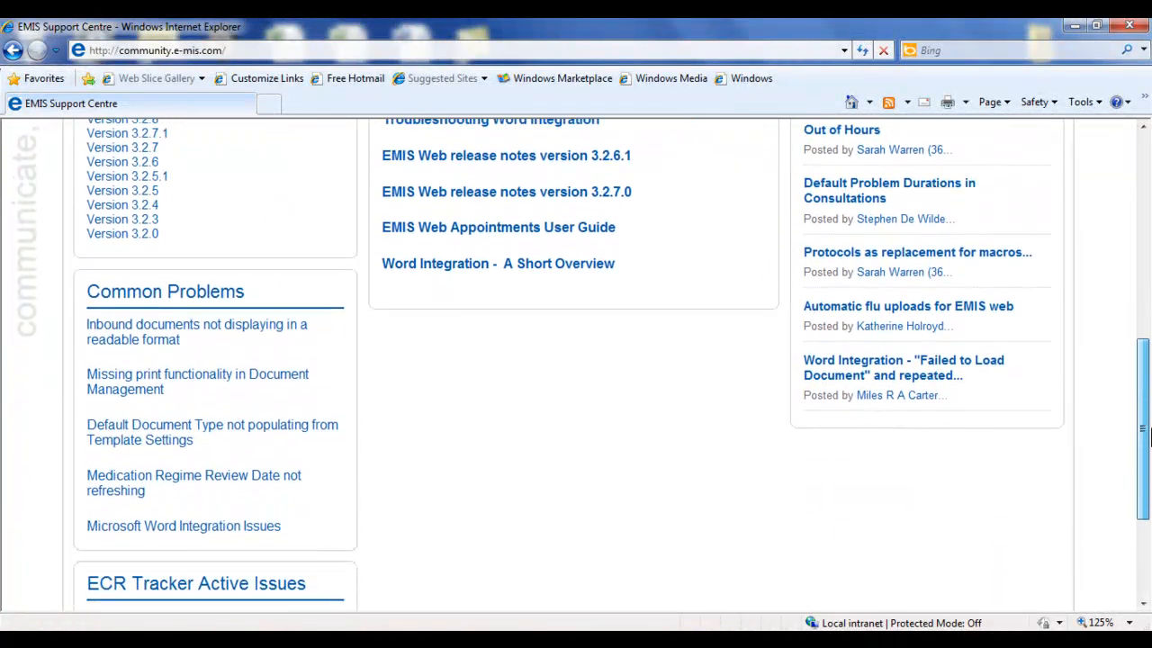
scroll("down", 3)
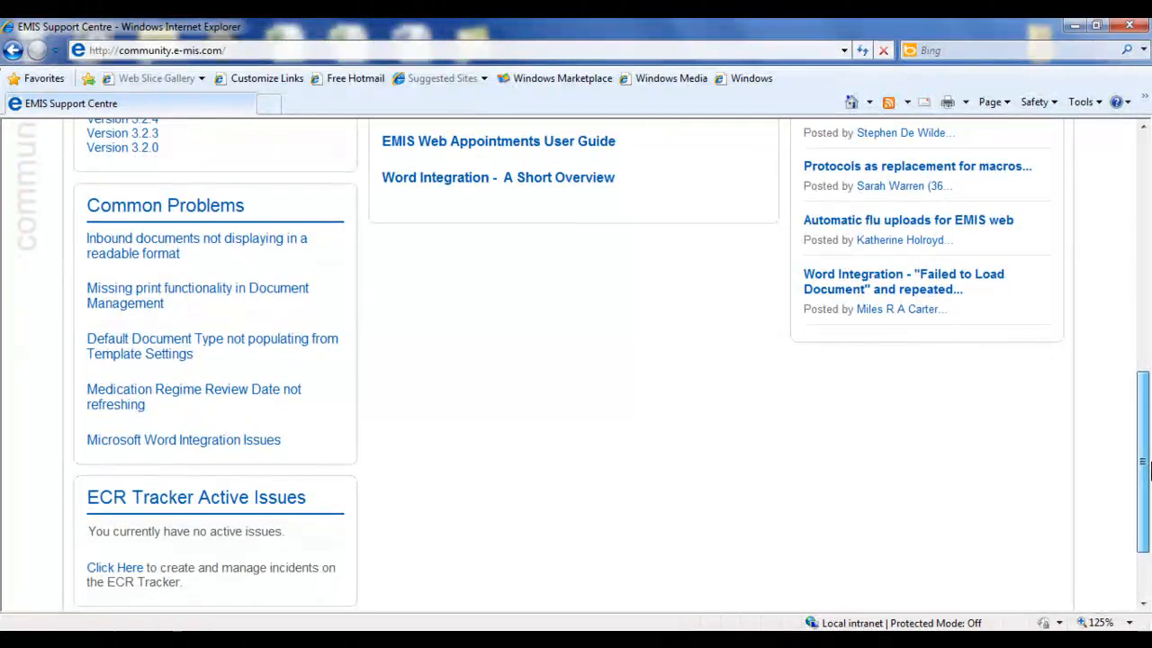